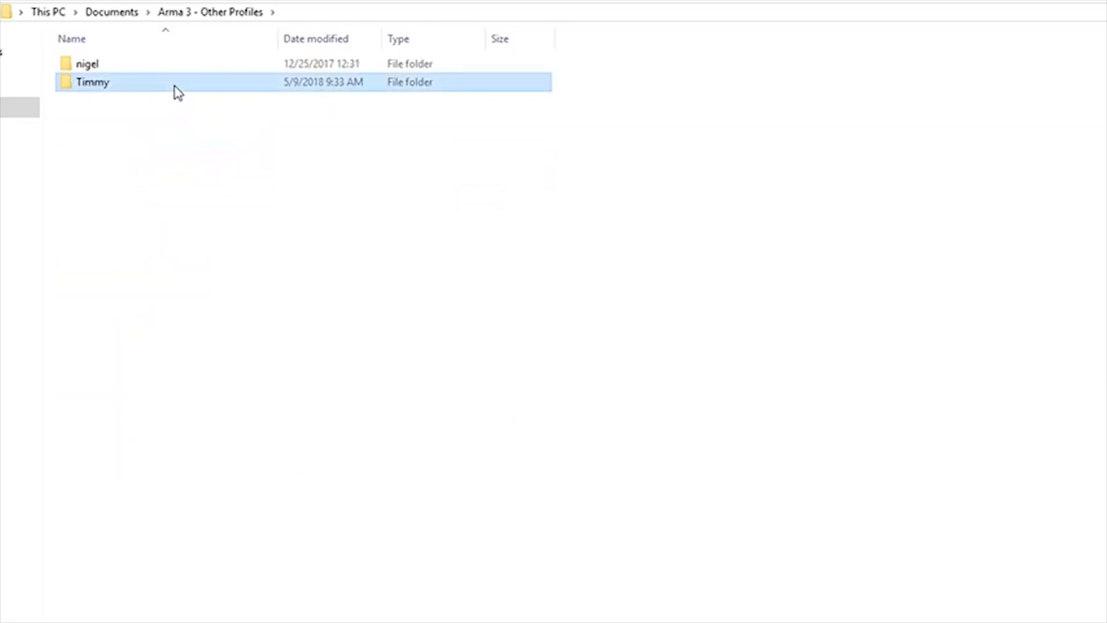
- Copy Timmy.Arma3Profile as a backup and open the original in Notepad++
double_click(92, 81)
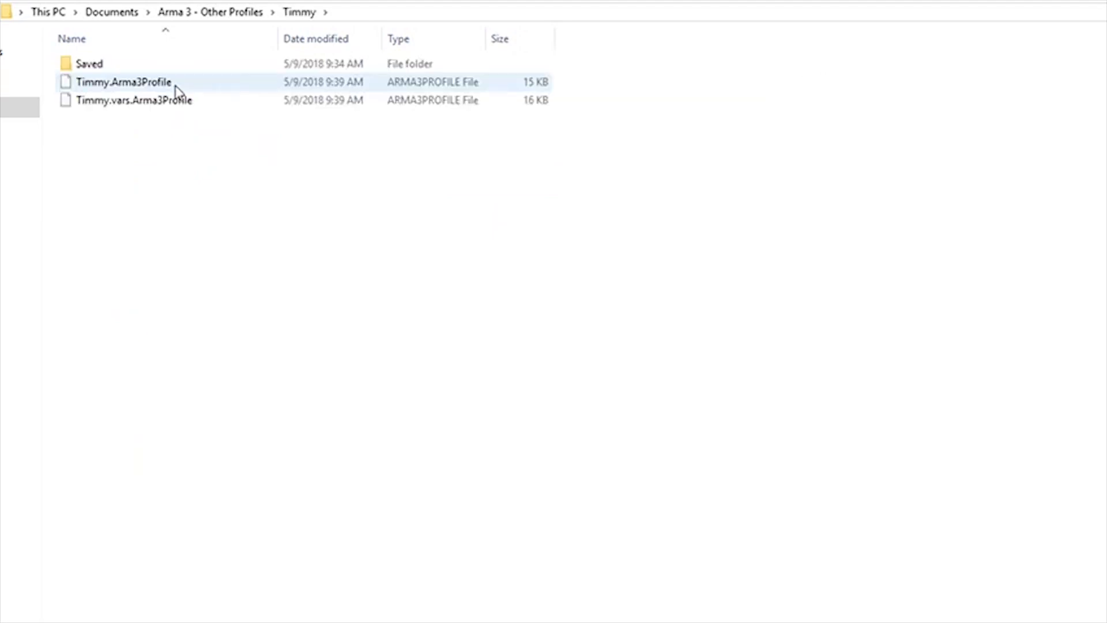
click(123, 82)
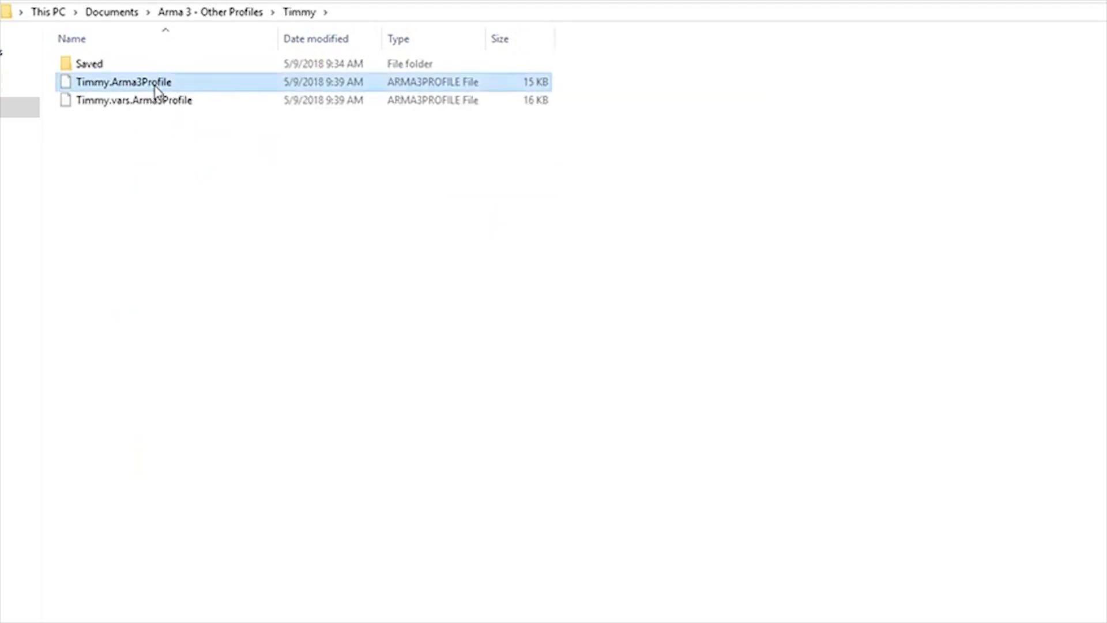
mouse_move(123, 82)
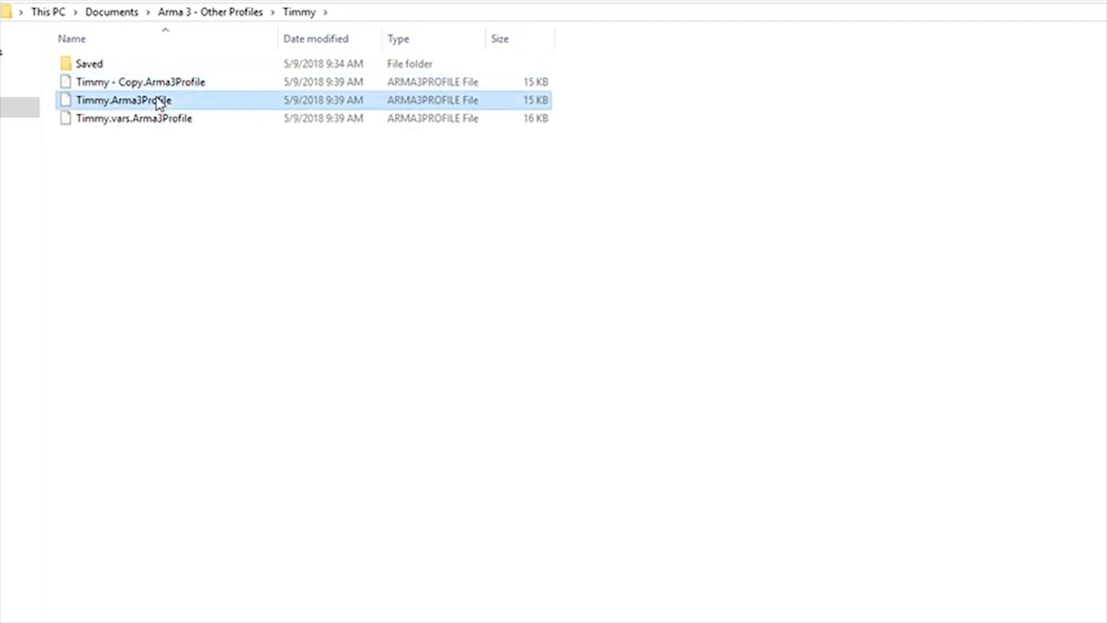
right_click(125, 99)
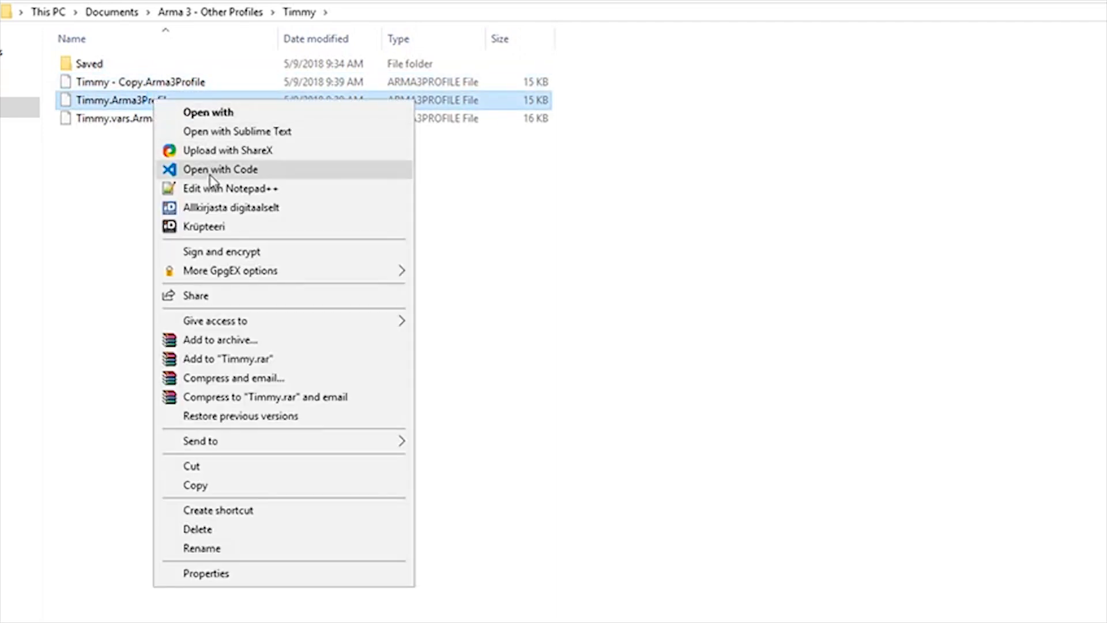
click(229, 188)
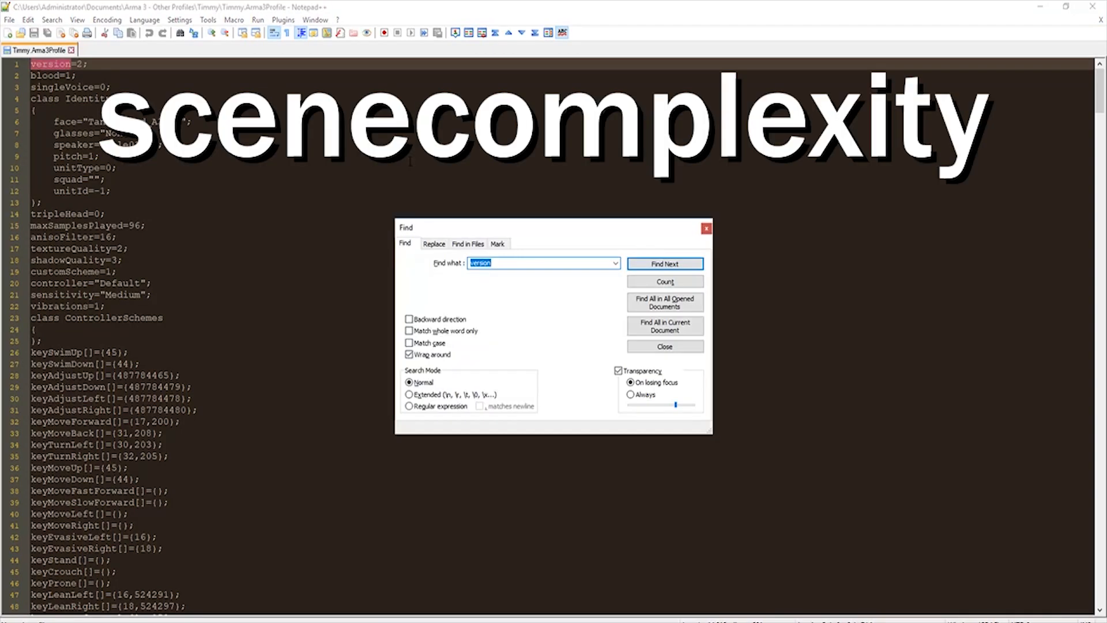
- Find sceneComplexity and change its value from 400000 to 50000
text(scene)
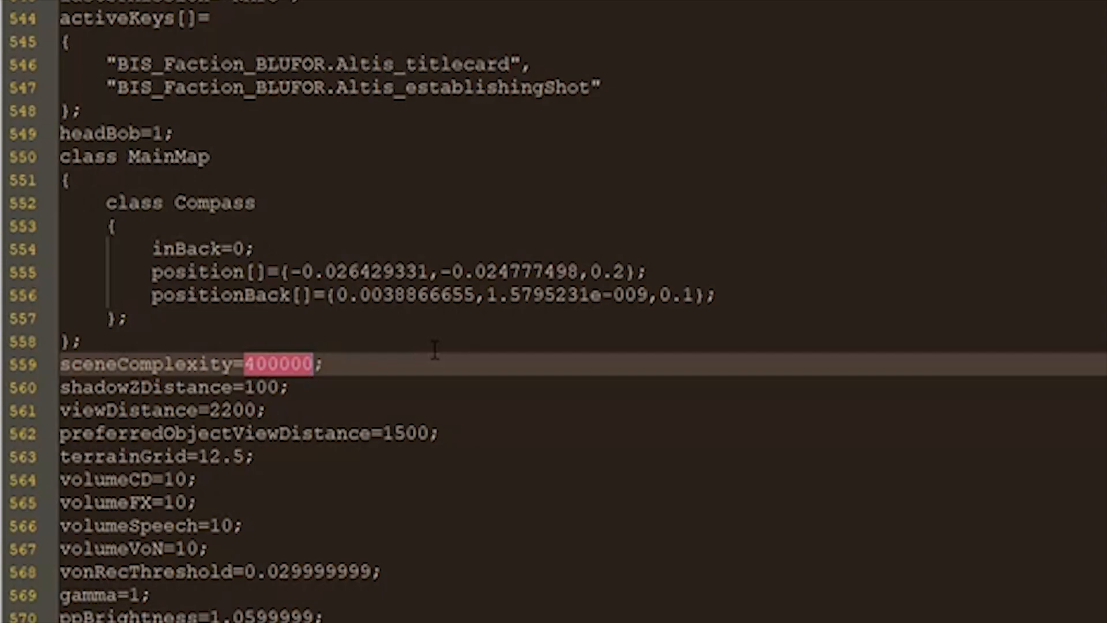
text(50000)
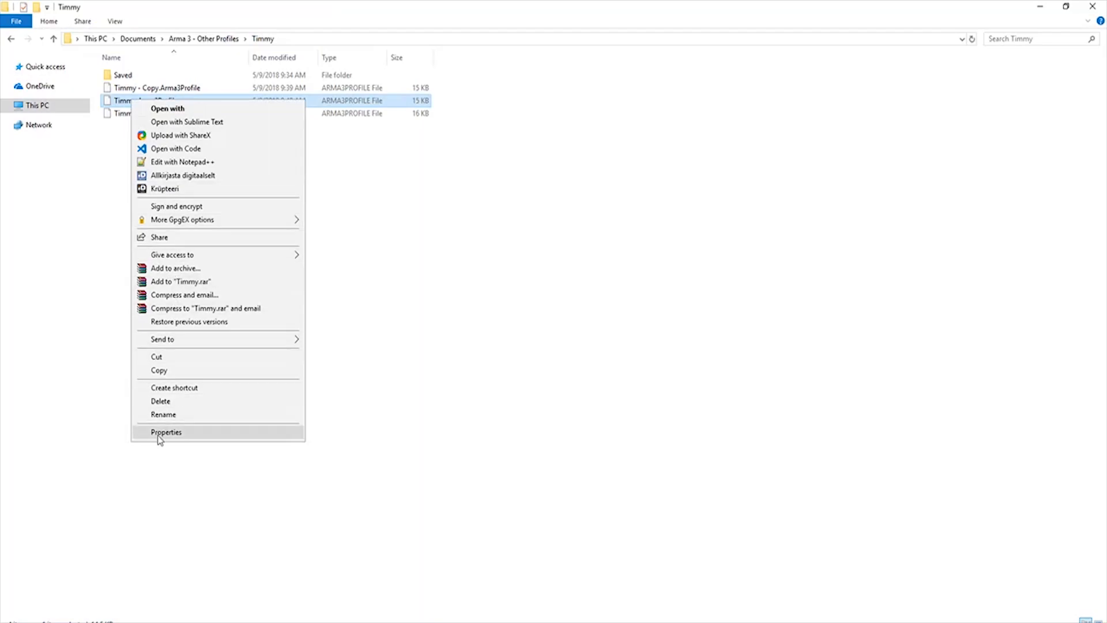
- Show Timmy.Arma3Profile's properties and mark it read-only
click(166, 431)
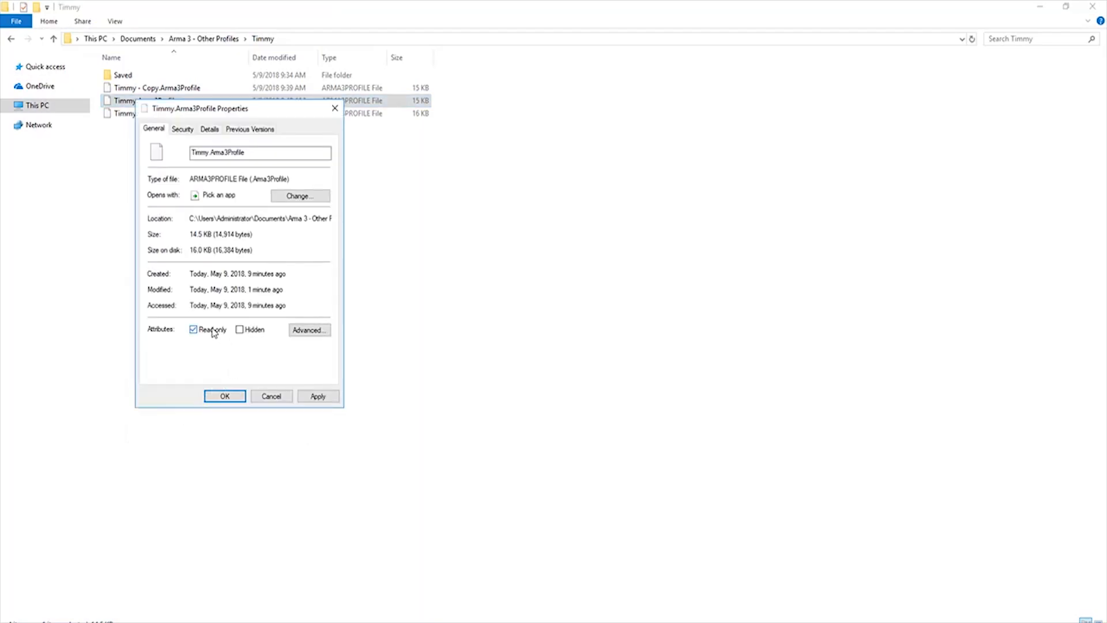